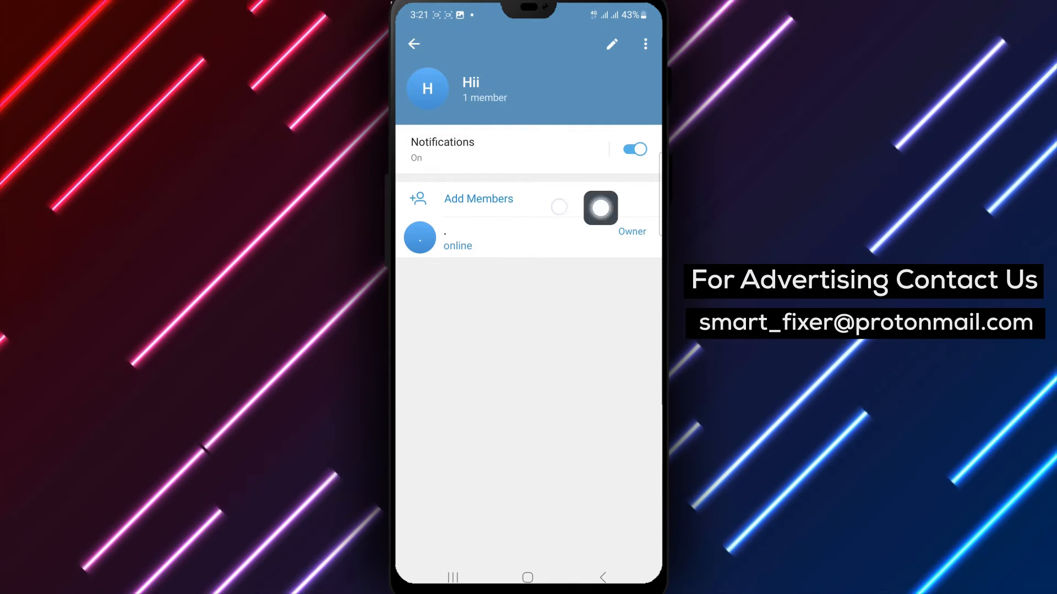
# - Bring up the invite link sheet for the Hii group via Add Members
pyautogui.click(478, 199)
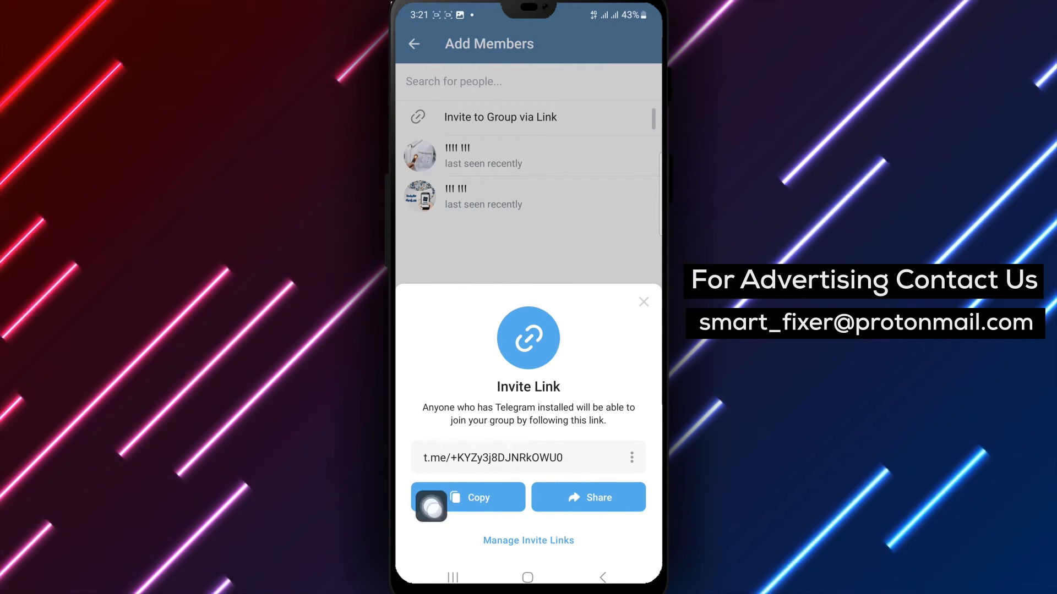
# - Copy the Hii group's invite link to the clipboard and send it to the Android share sheet
pyautogui.click(468, 498)
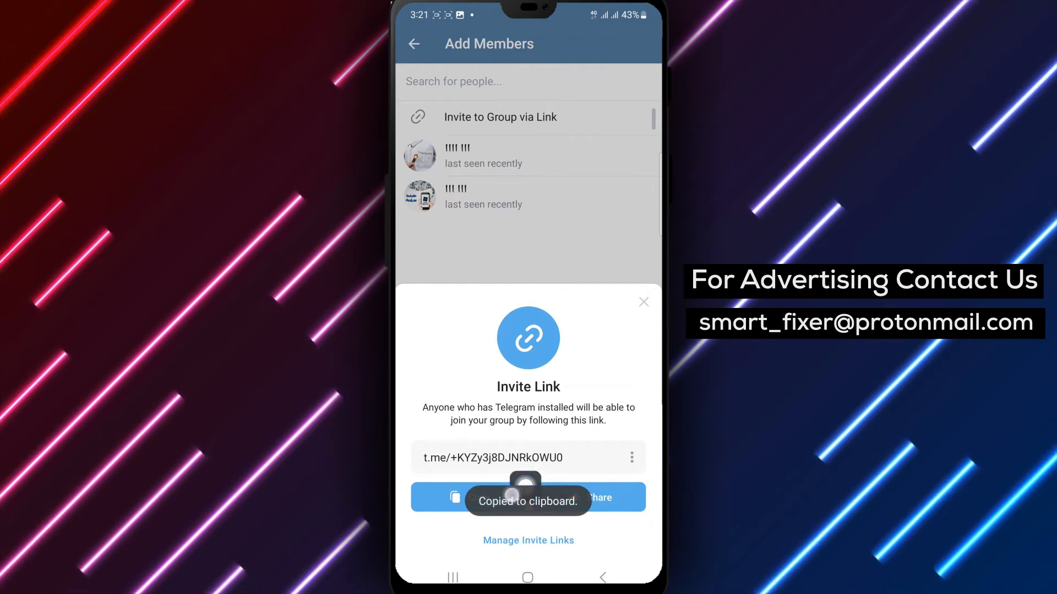
pyautogui.click(468, 497)
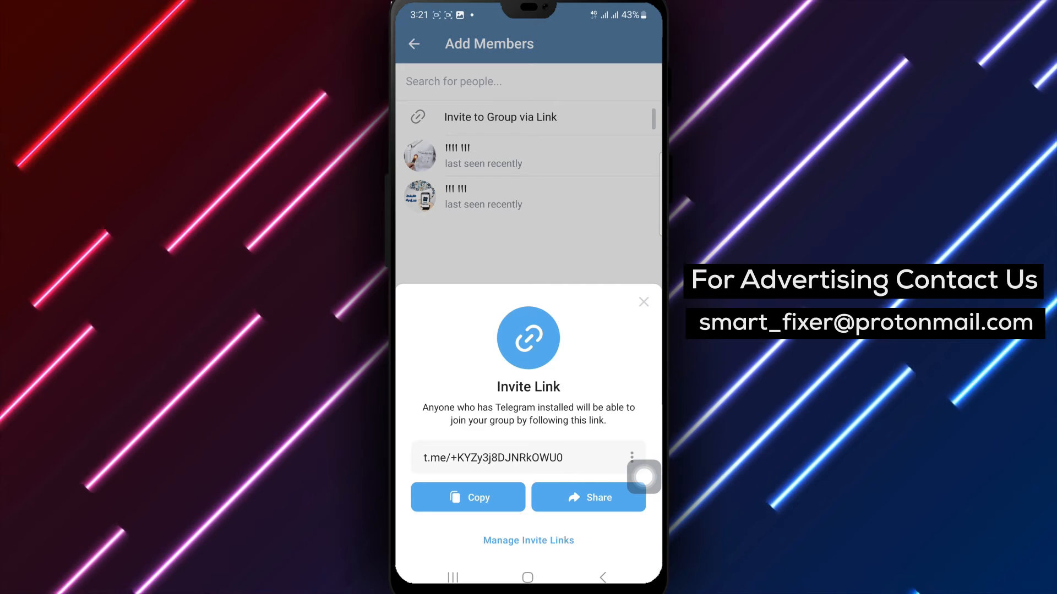
pyautogui.click(588, 497)
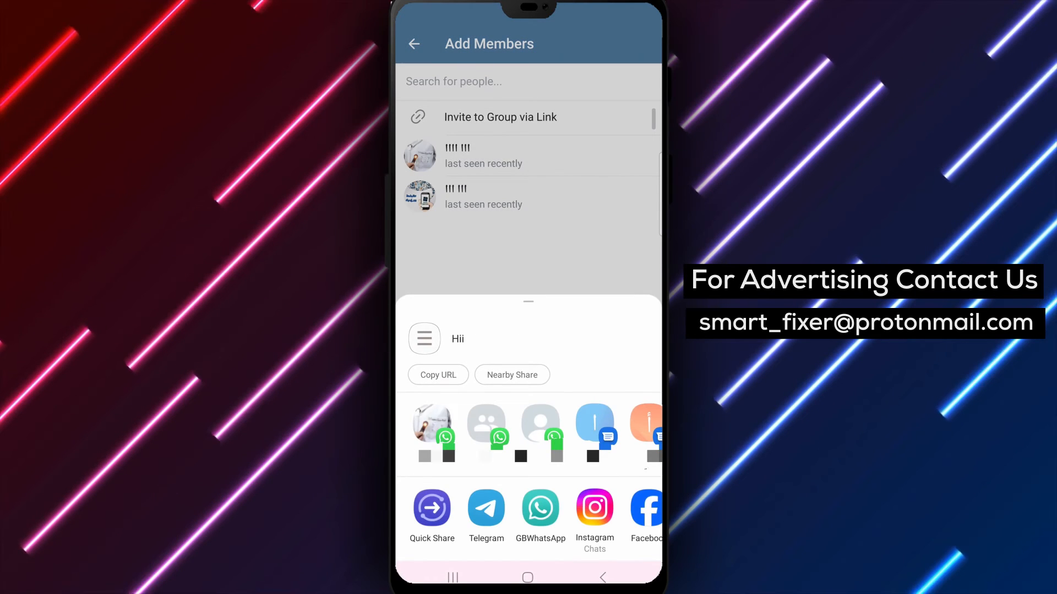